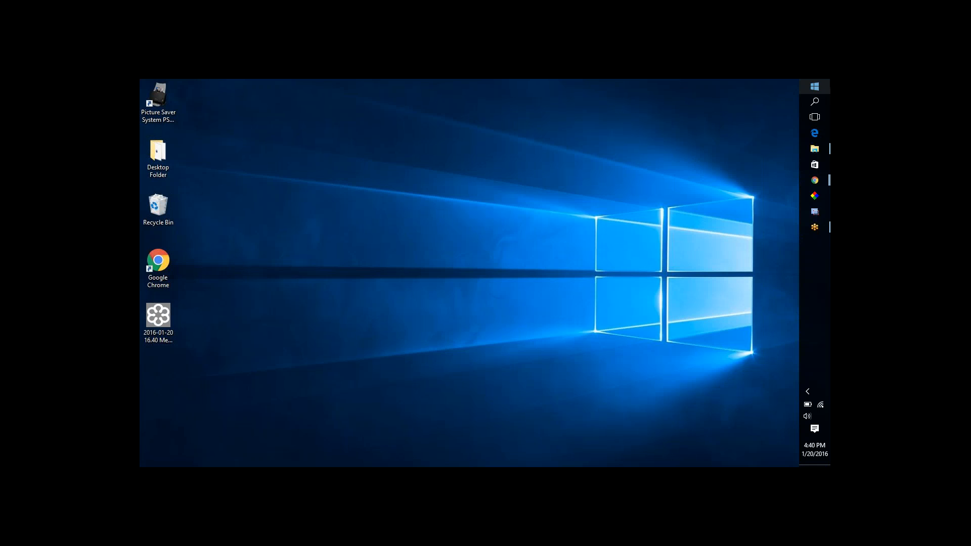
pyautogui.moveTo(825, 92)
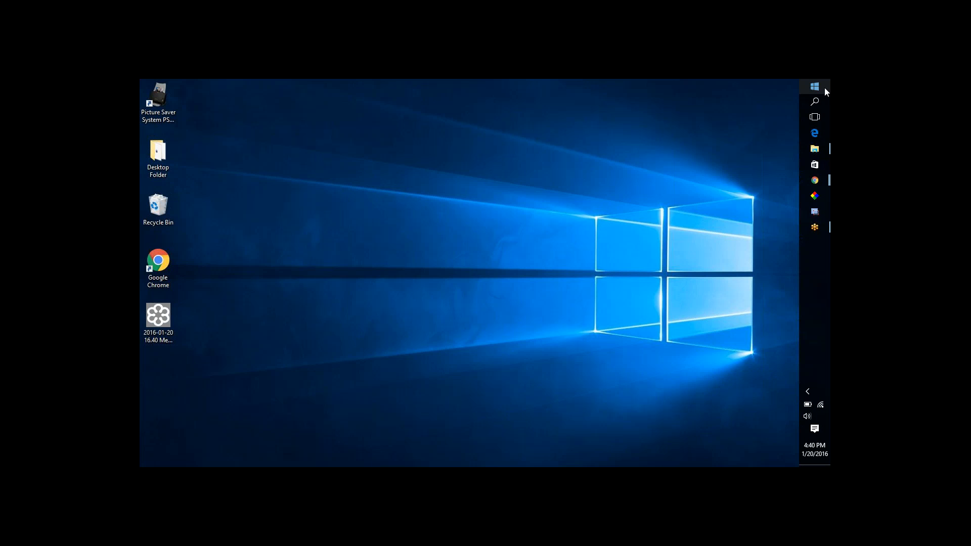
pyautogui.moveTo(804, 93)
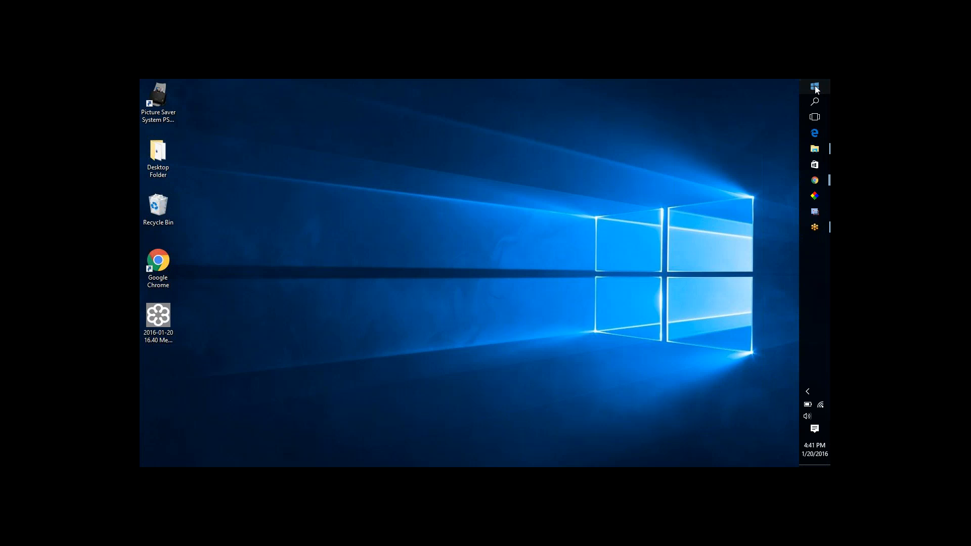
# From Start's Recently added list, open the file location of the Picture Saver System PS810 shortcut.
pyautogui.click(815, 87)
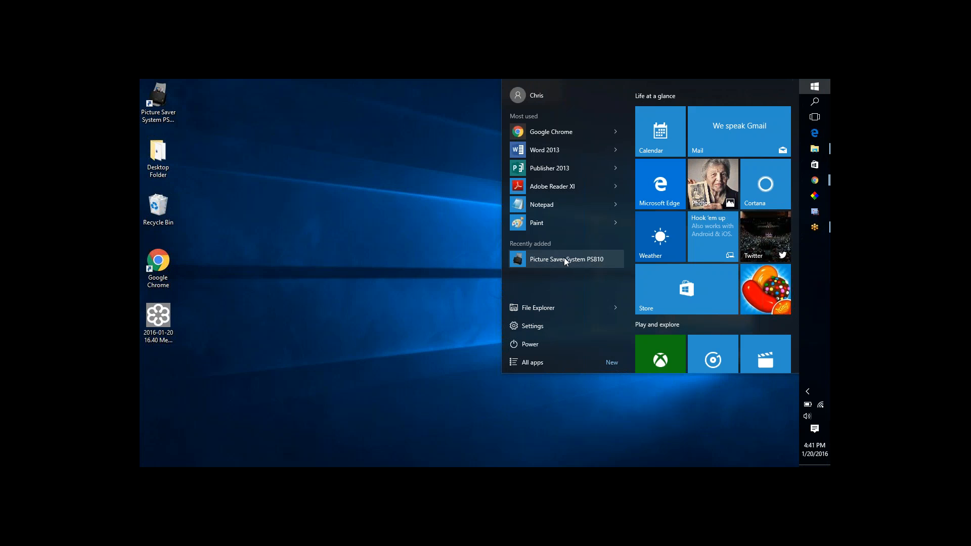
pyautogui.rightClick(563, 258)
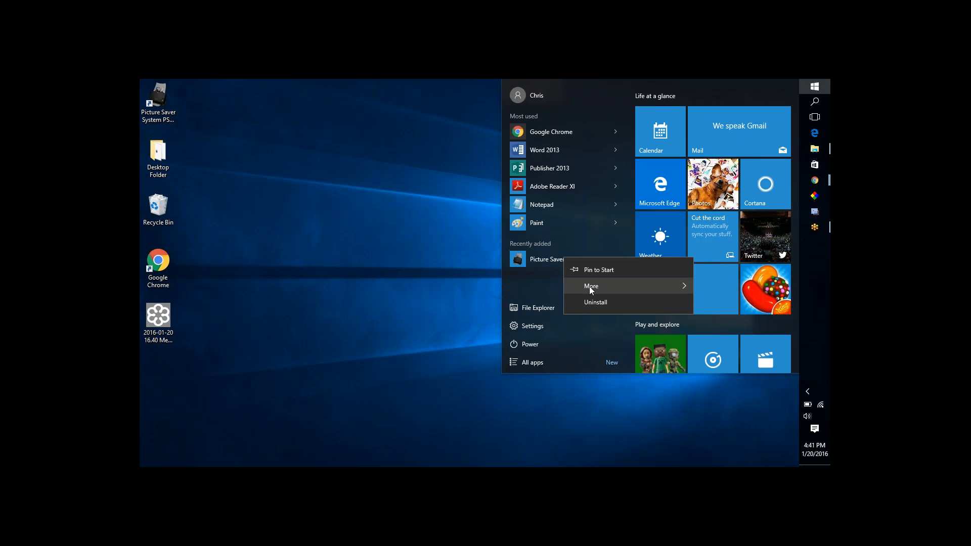
pyautogui.moveTo(591, 285)
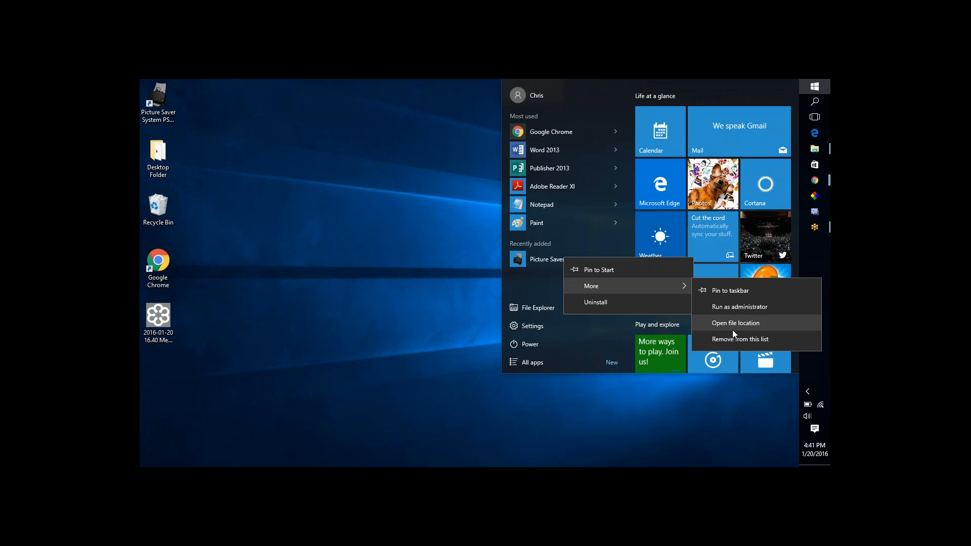
pyautogui.click(735, 323)
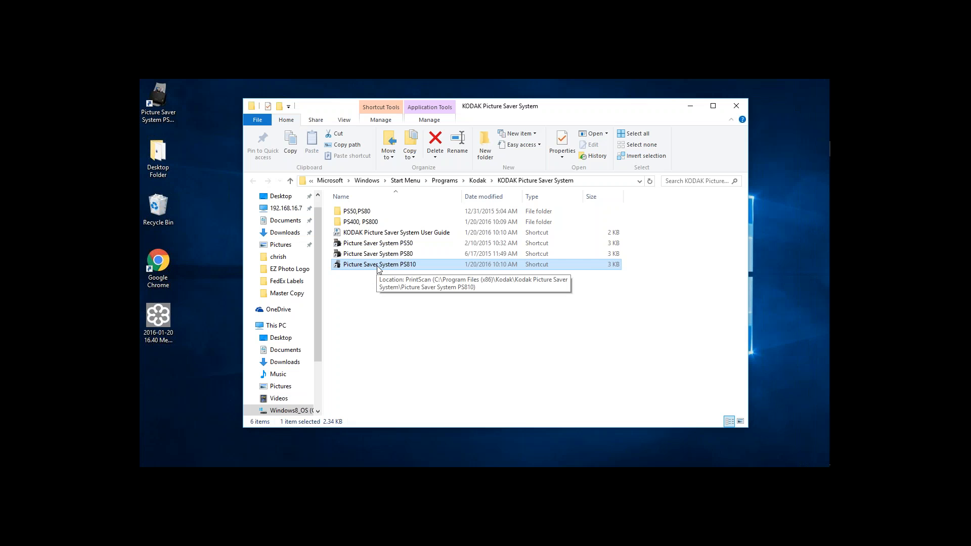
# From the PS810 shortcut's Properties Compatibility settings, run the compatibility troubleshooter.
pyautogui.rightClick(379, 264)
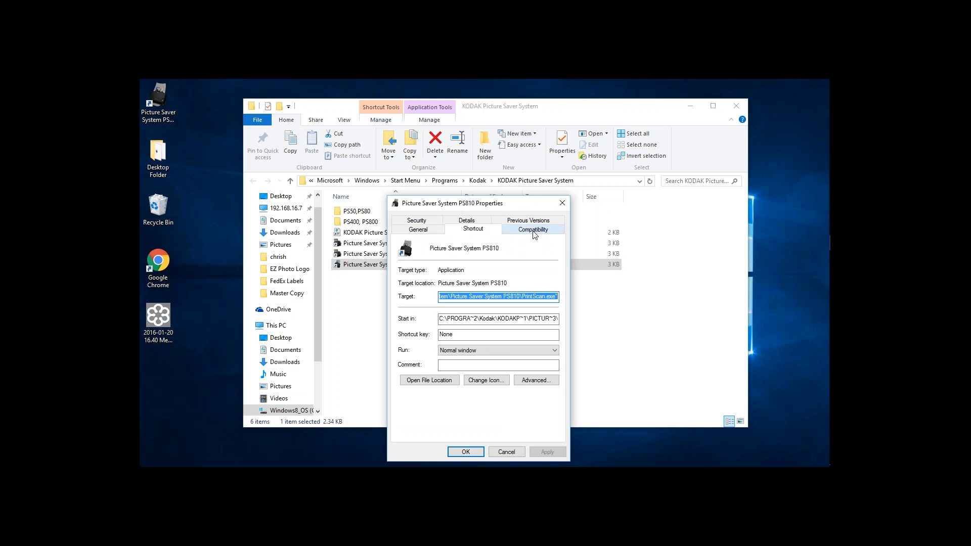
pyautogui.click(531, 230)
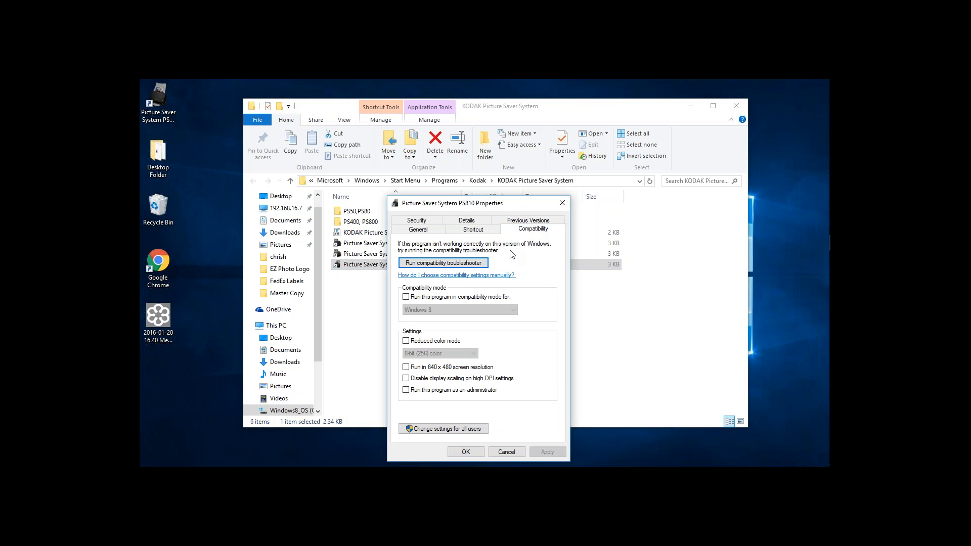
pyautogui.moveTo(404, 261)
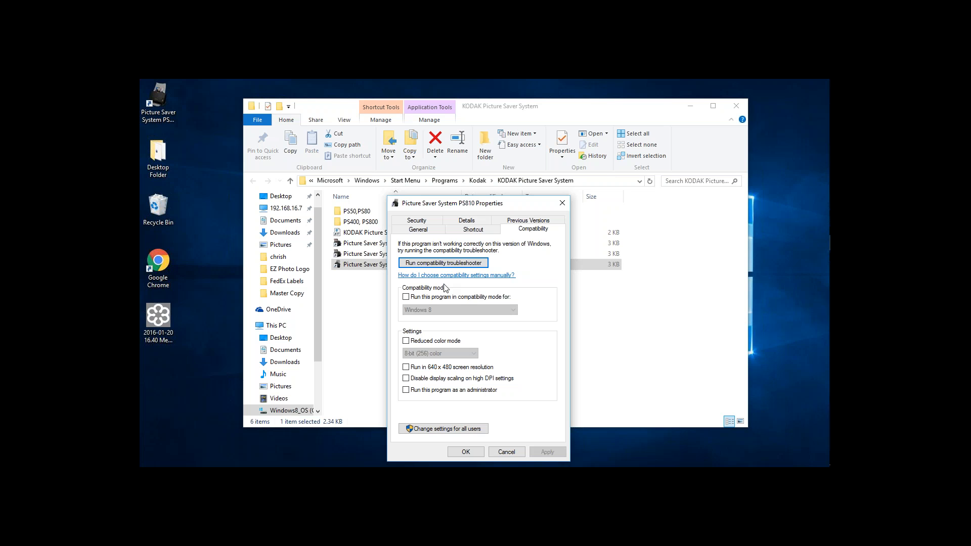
pyautogui.moveTo(502, 257)
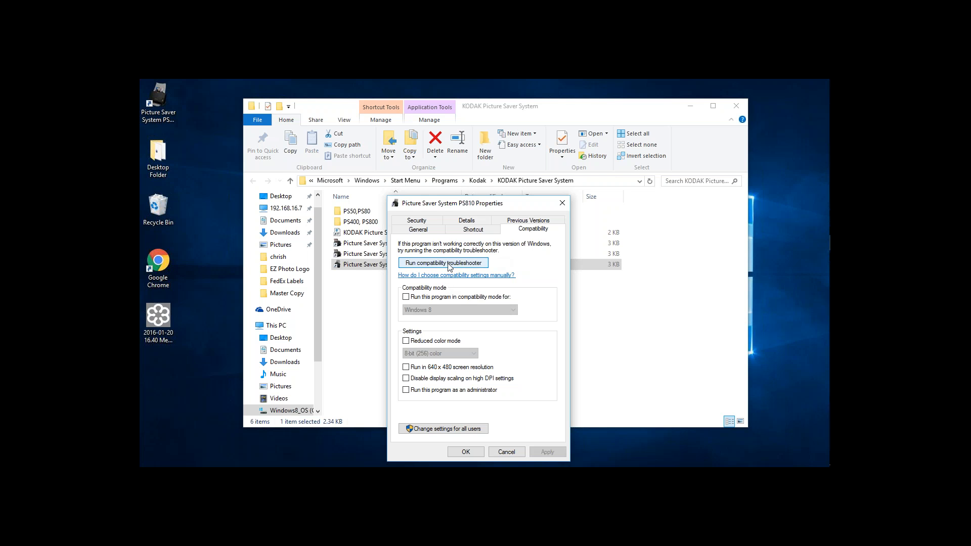
pyautogui.click(443, 263)
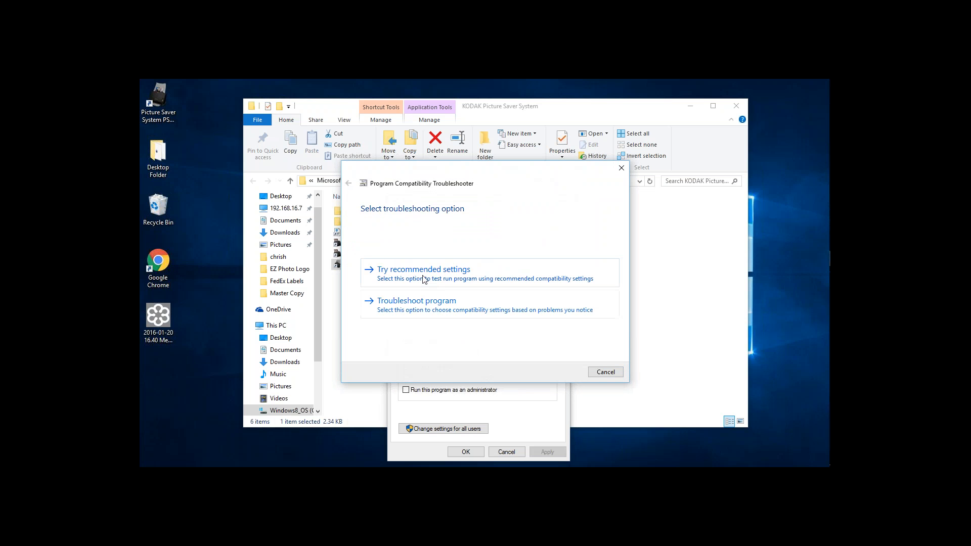
# Try the recommended Windows 8 compatibility mode for PrintScan and test the program with it.
pyautogui.click(424, 269)
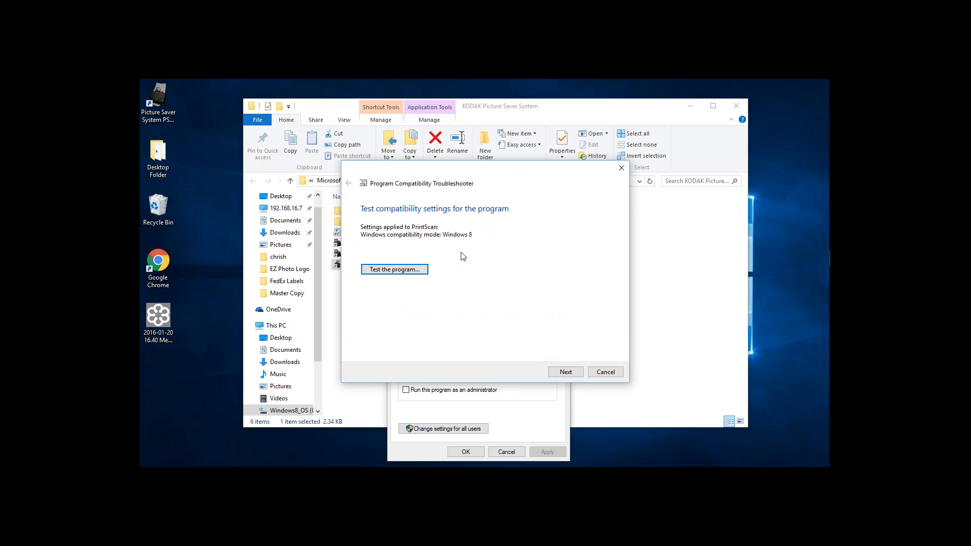
pyautogui.moveTo(512, 247)
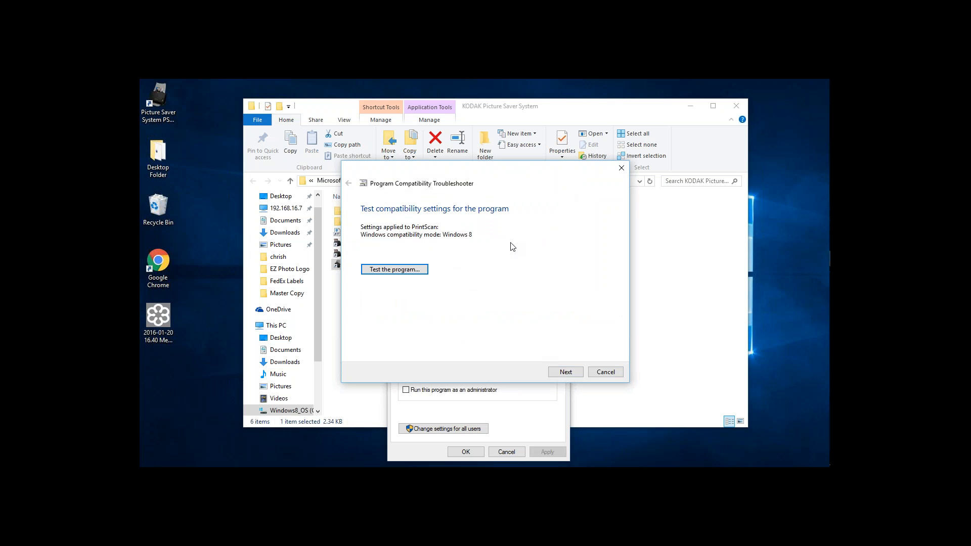
pyautogui.moveTo(513, 250)
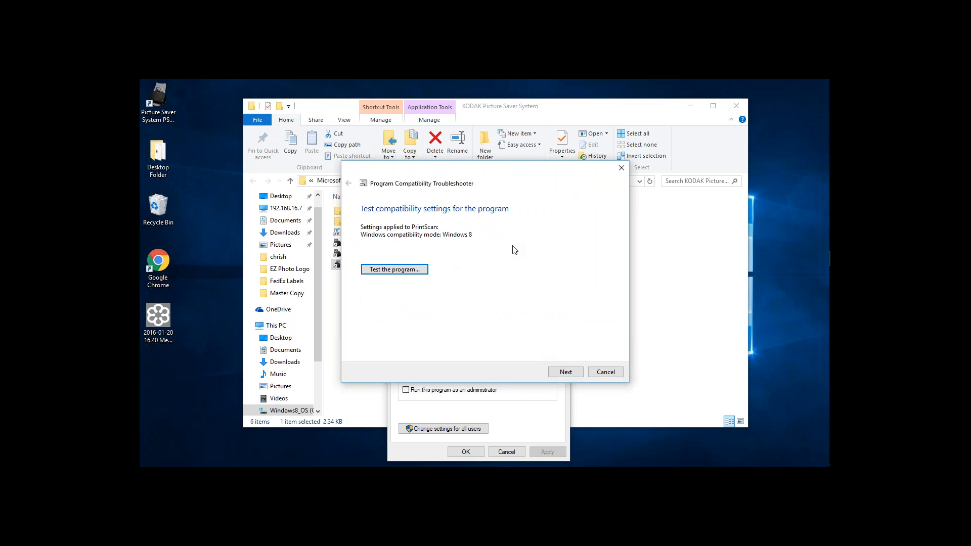
pyautogui.moveTo(468, 251)
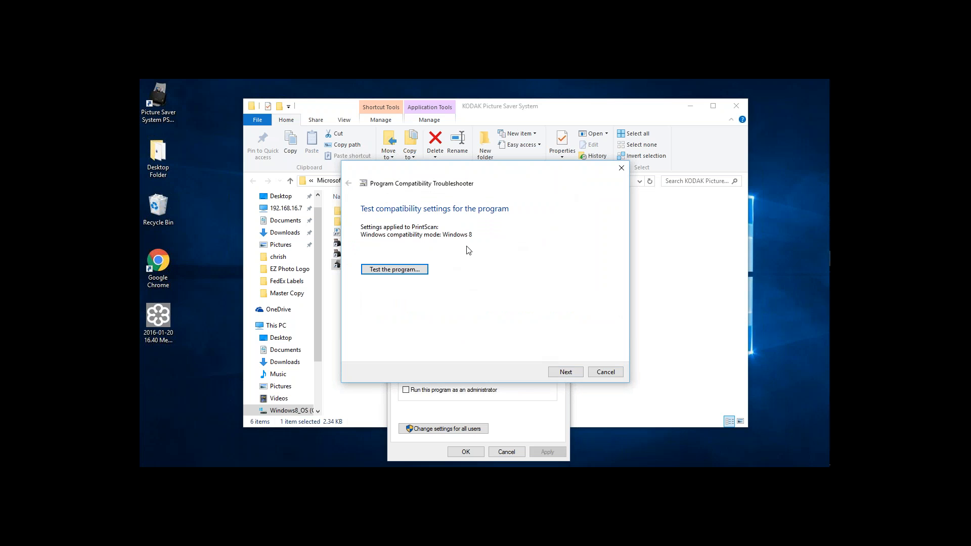
pyautogui.moveTo(471, 251)
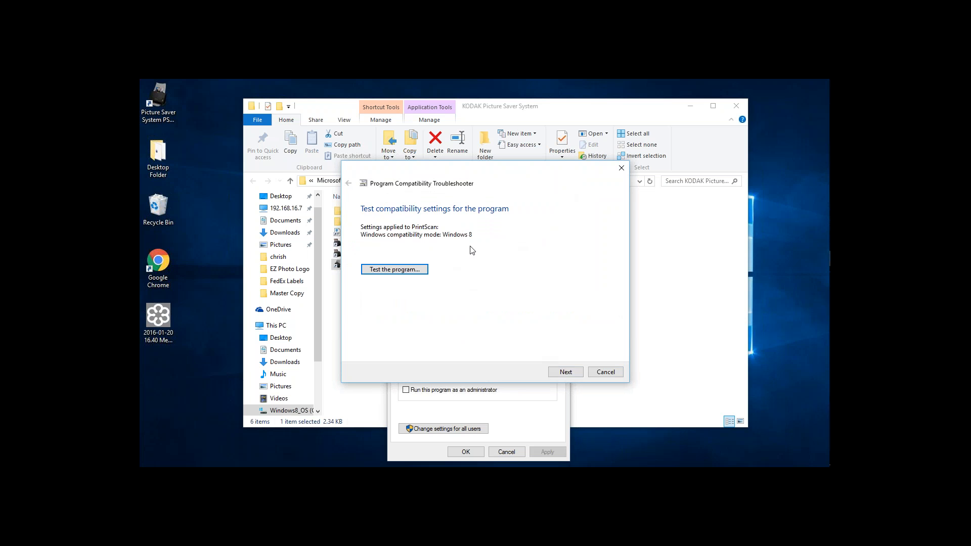
pyautogui.moveTo(397, 247)
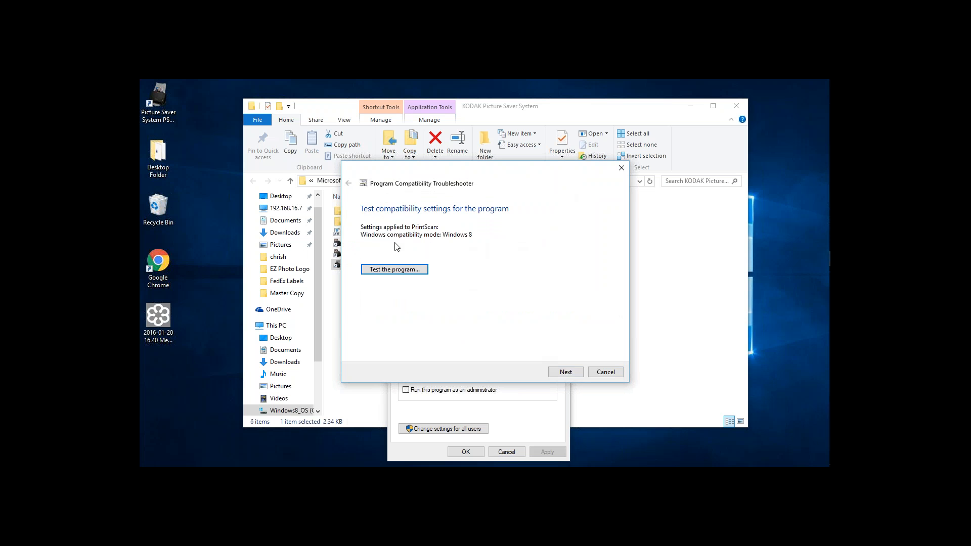
pyautogui.moveTo(465, 244)
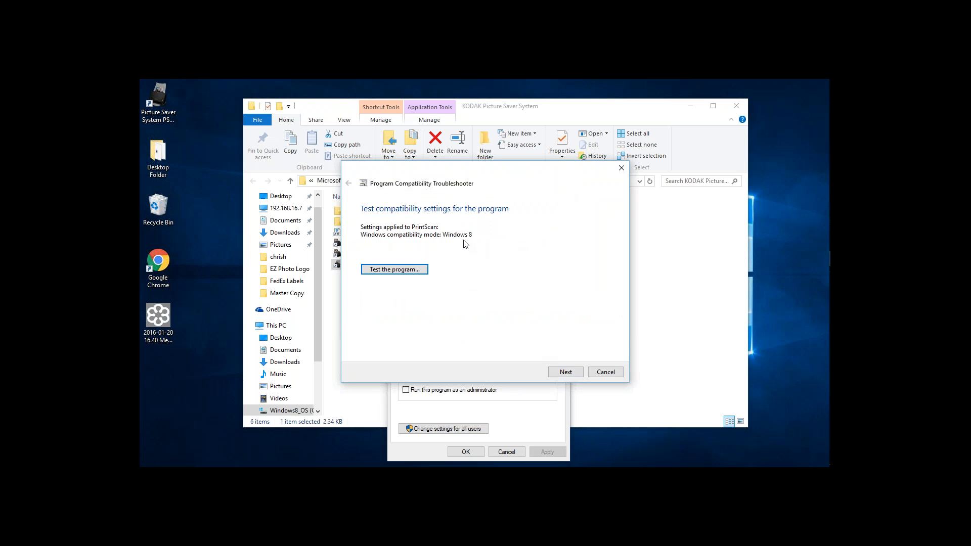
pyautogui.moveTo(469, 249)
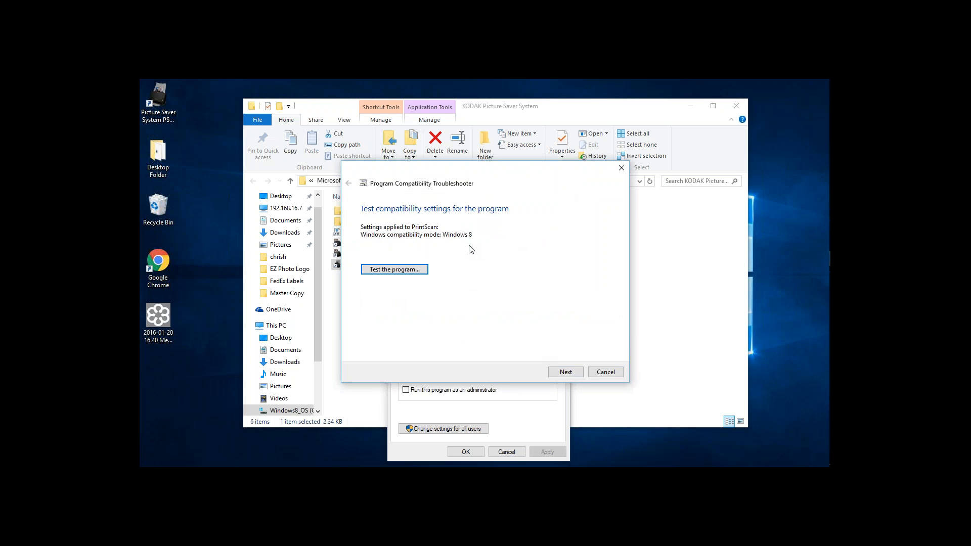
pyautogui.moveTo(470, 249)
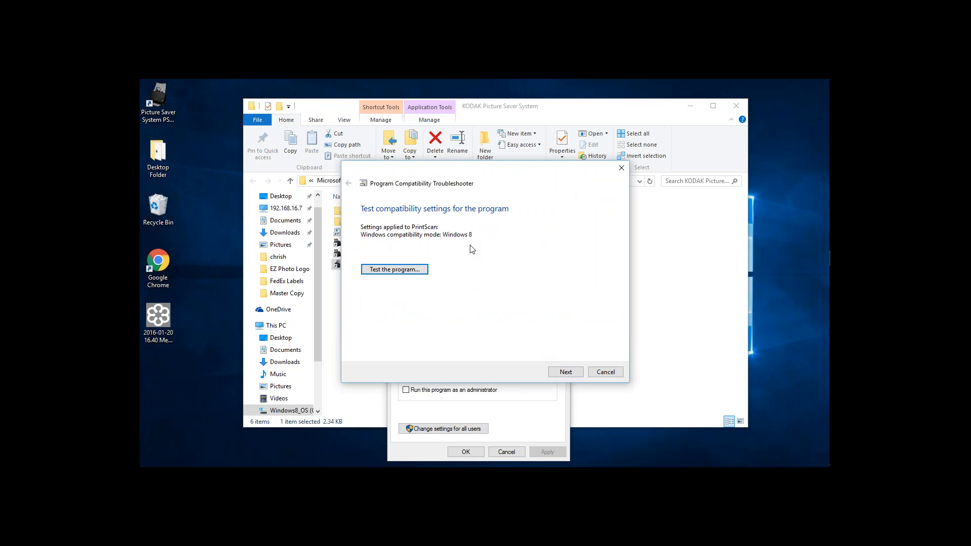
pyautogui.moveTo(468, 252)
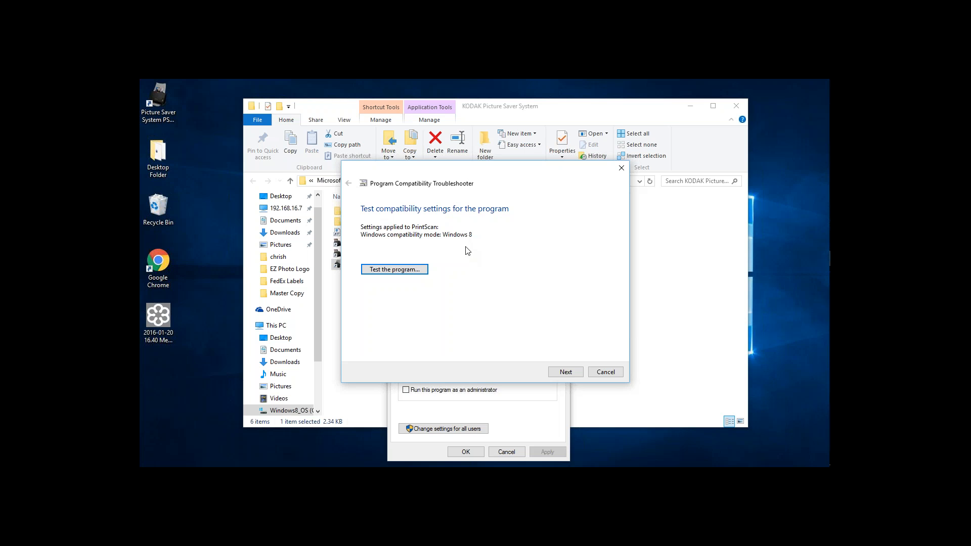
pyautogui.moveTo(467, 251)
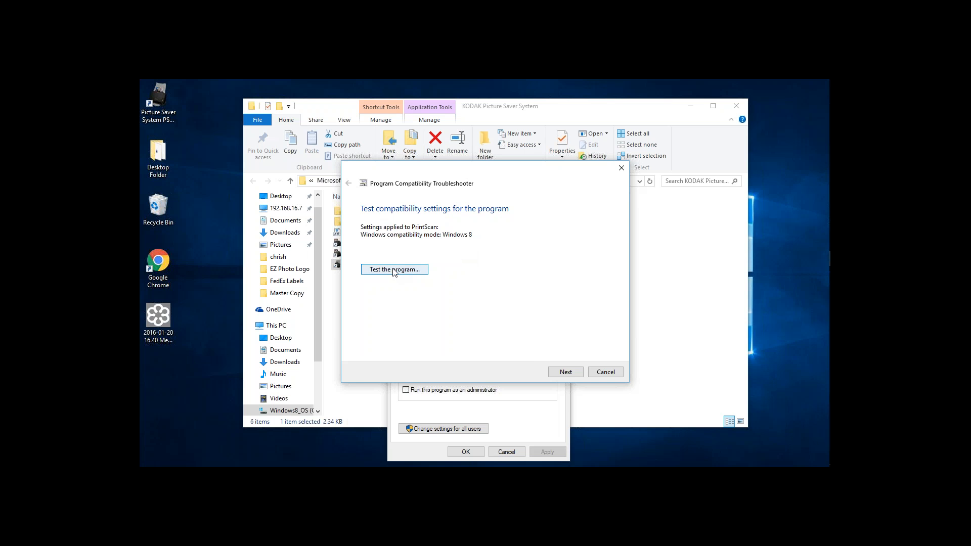
pyautogui.click(393, 269)
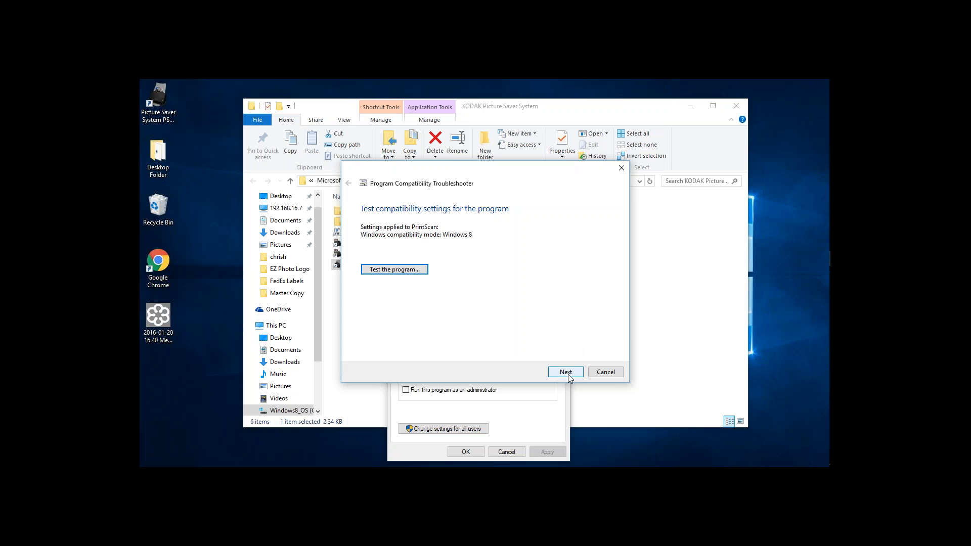
# Save the Windows 8 settings for this program and close the troubleshooter after it reports fixed.
pyautogui.click(564, 372)
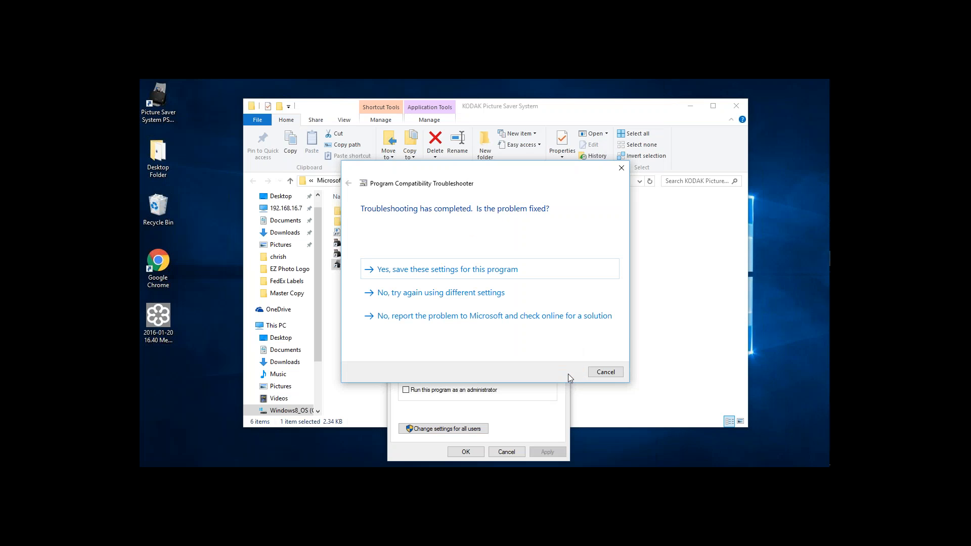
pyautogui.moveTo(424, 275)
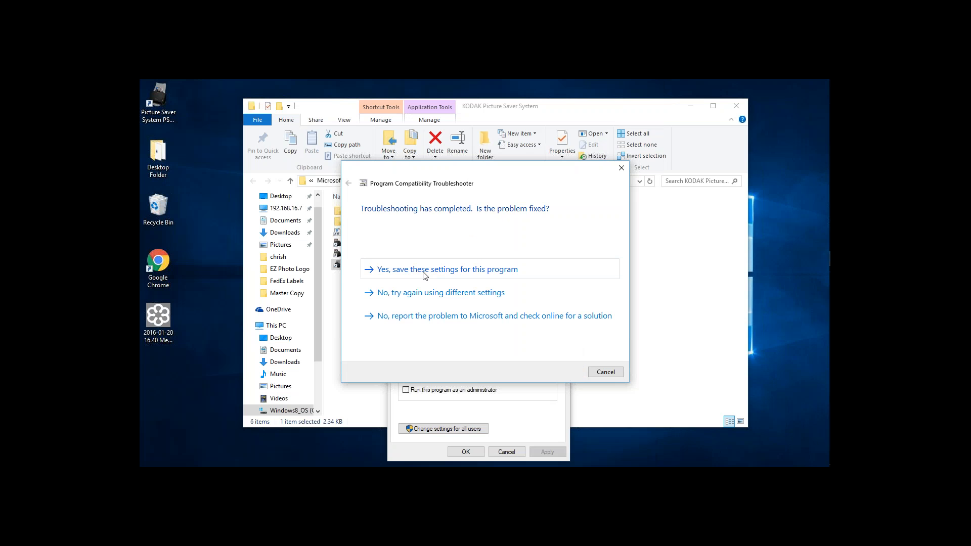
pyautogui.click(446, 269)
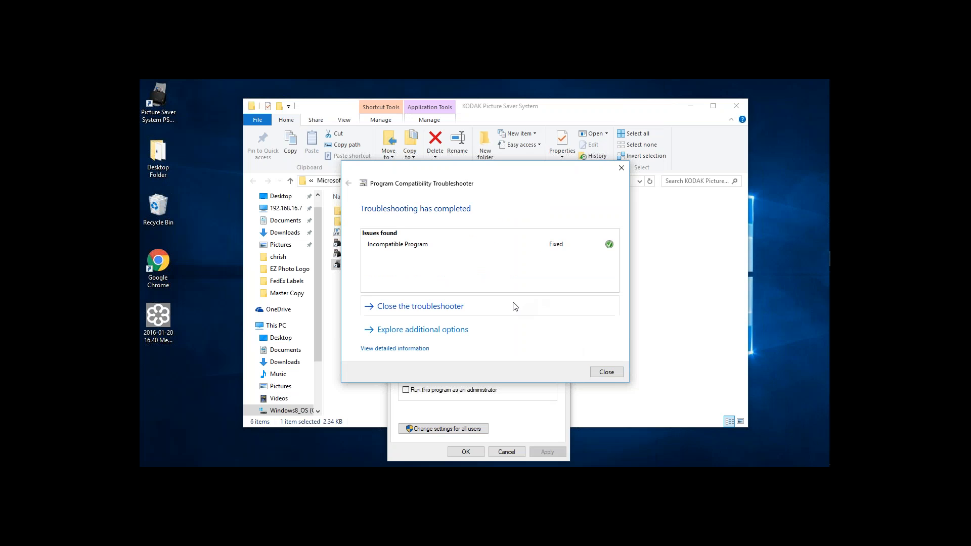
pyautogui.moveTo(421, 254)
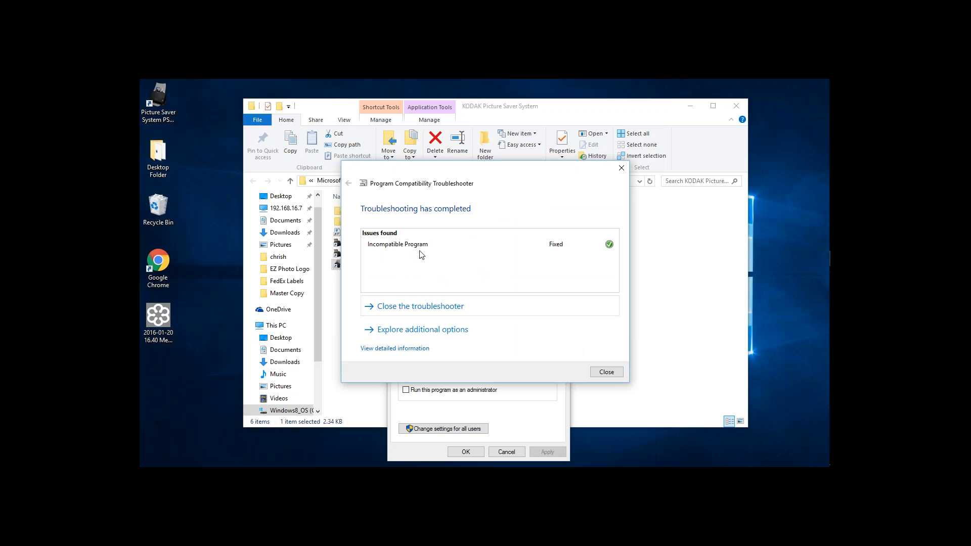
pyautogui.moveTo(560, 248)
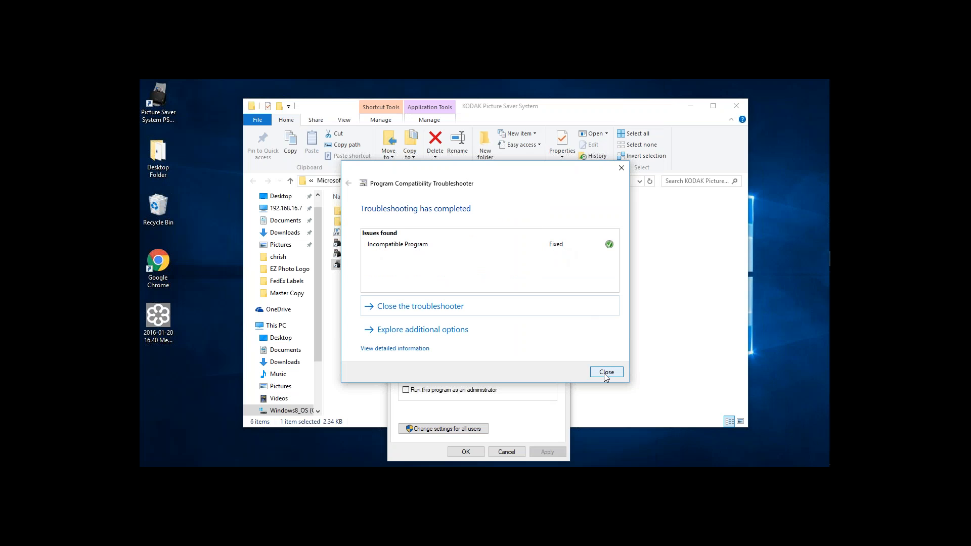
pyautogui.click(605, 371)
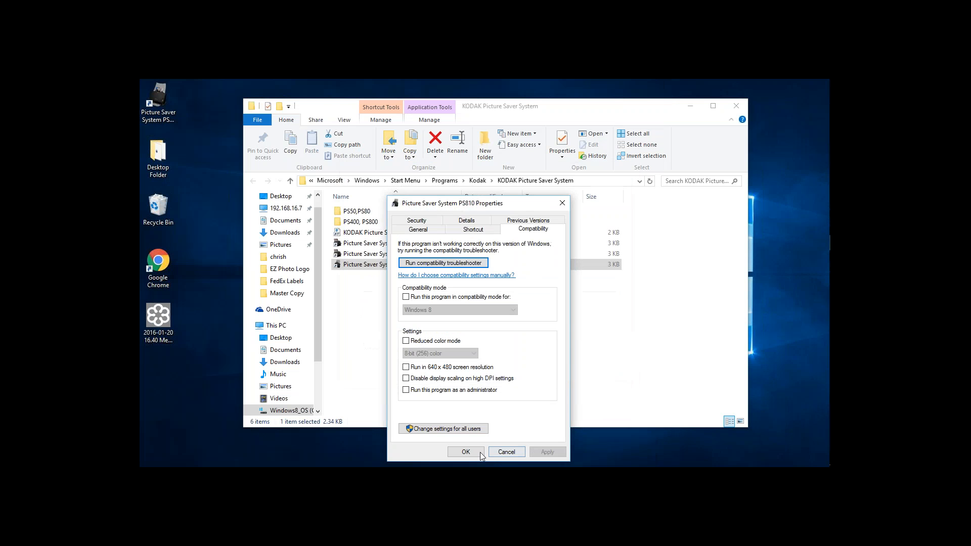
# Confirm OK on the PS810 Properties dialog, returning to the KODAK Picture Saver System folder.
pyautogui.click(465, 451)
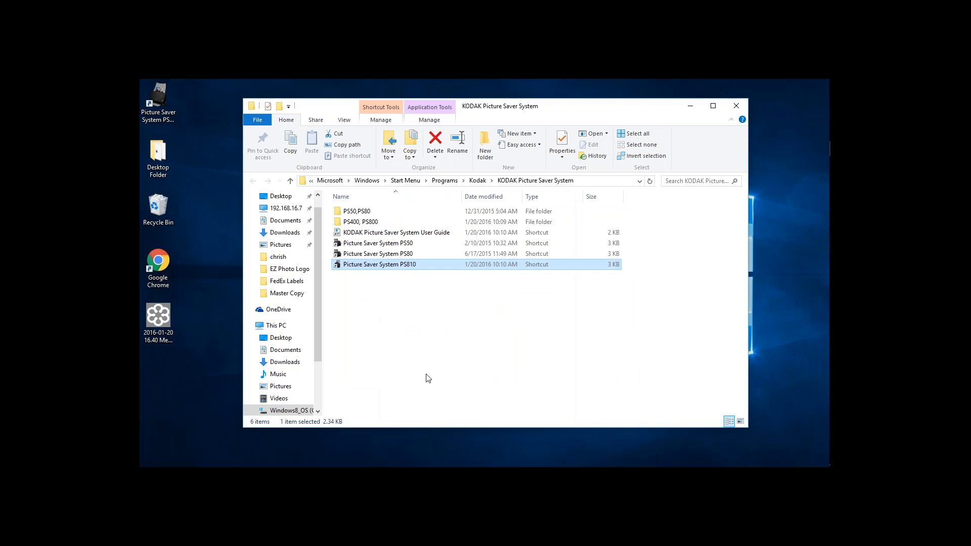
pyautogui.moveTo(352, 291)
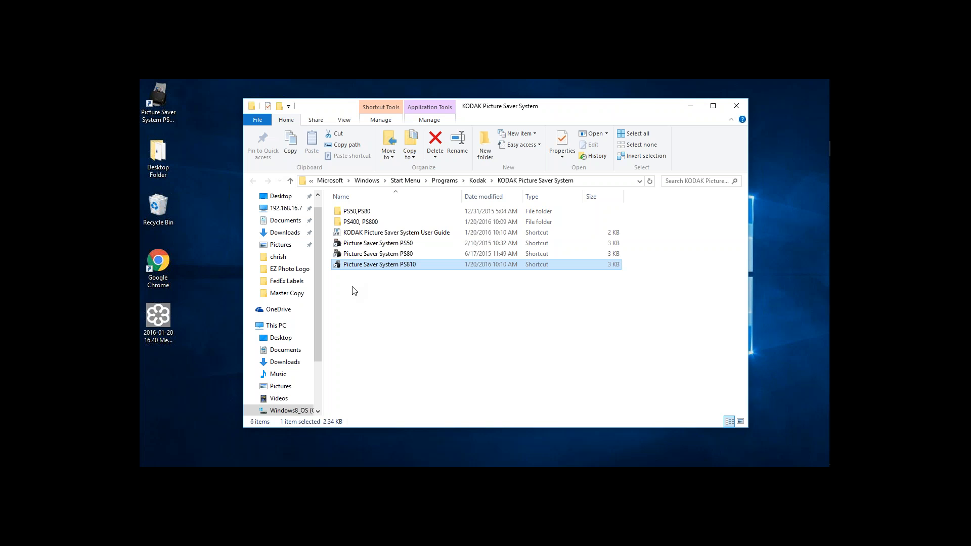
pyautogui.moveTo(595, 92)
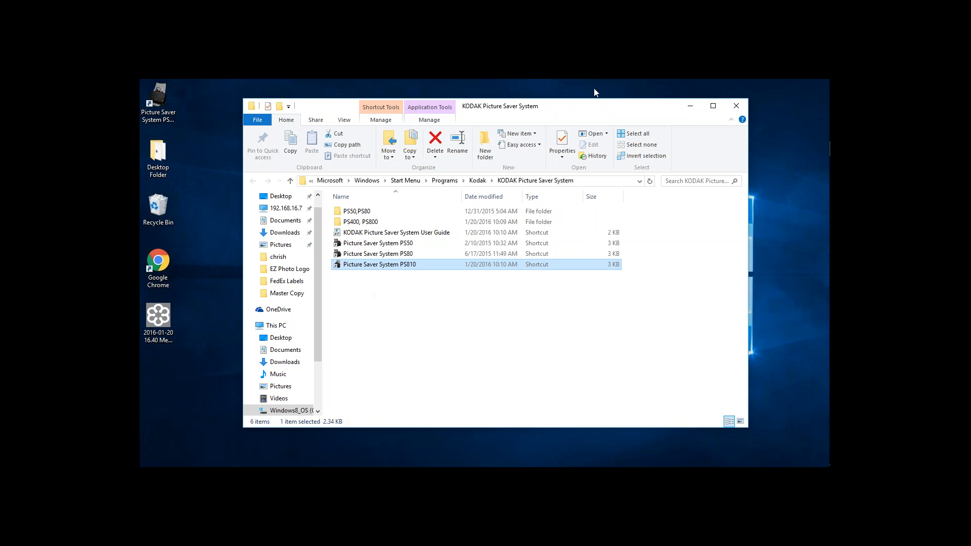